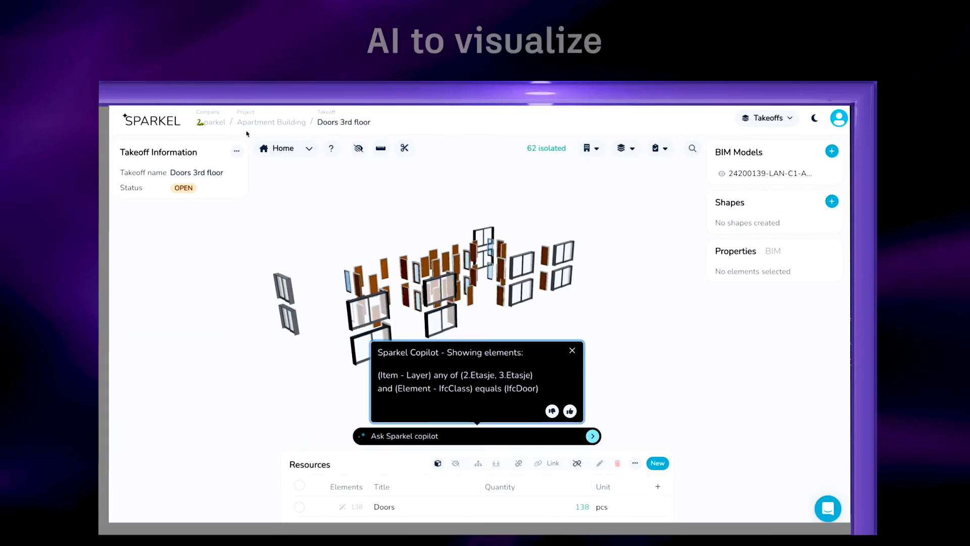
- Ask Sparkel copilot 'Yo Sparkel AI!' and send it to isolate the 3.Etasje doors
text(Yo Sparkel AI!)
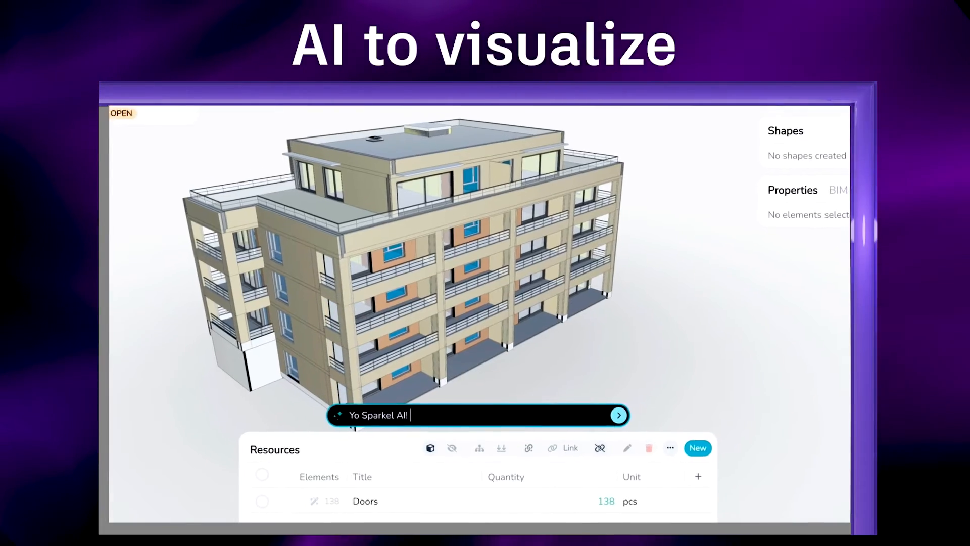
click(619, 415)
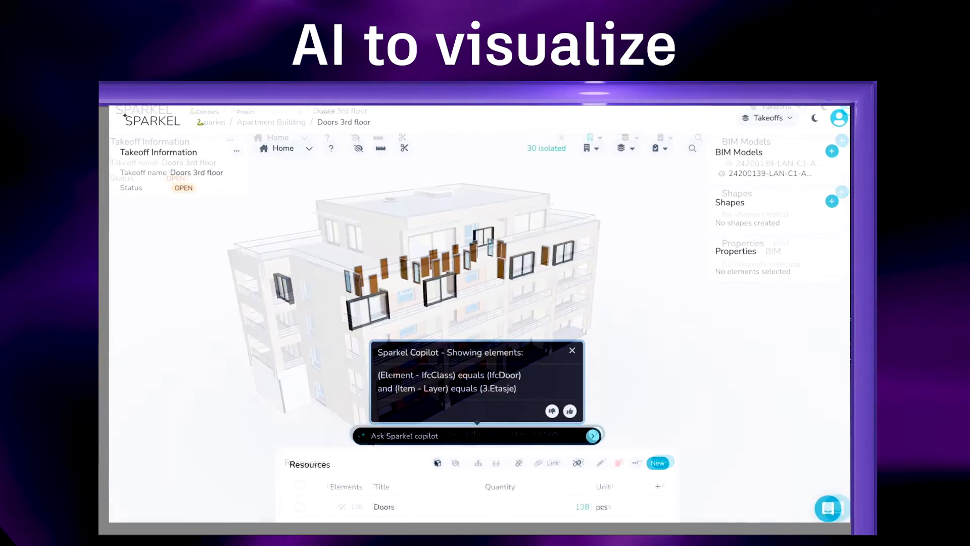